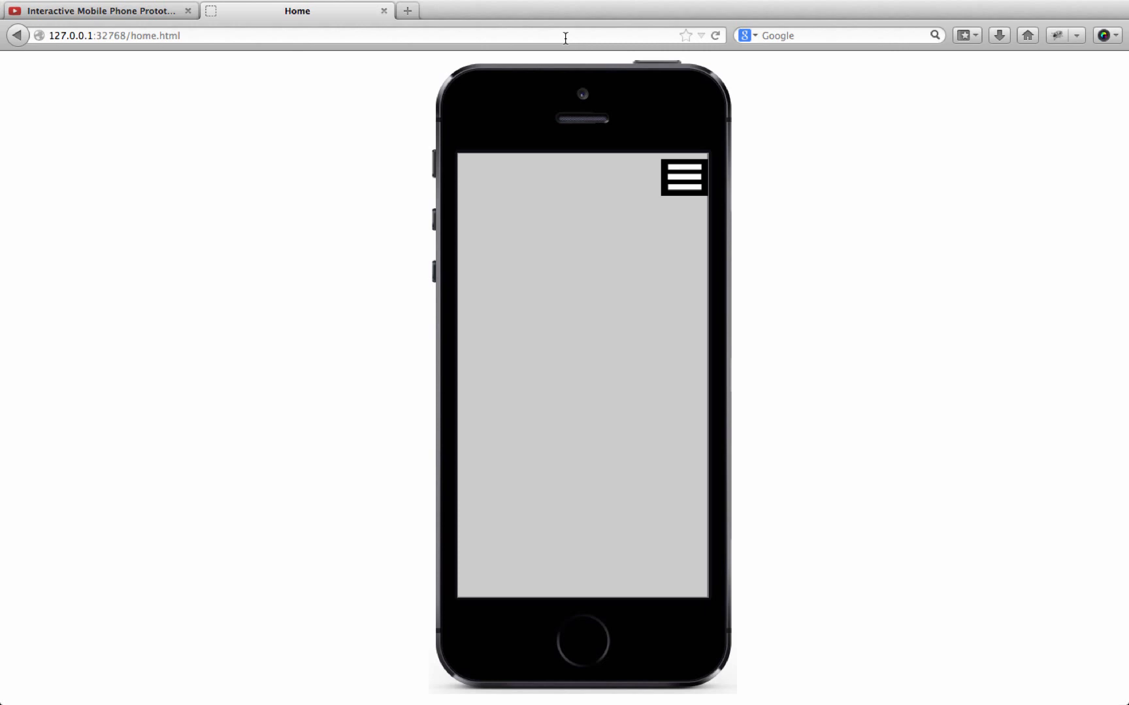
mouse_move(562, 45)
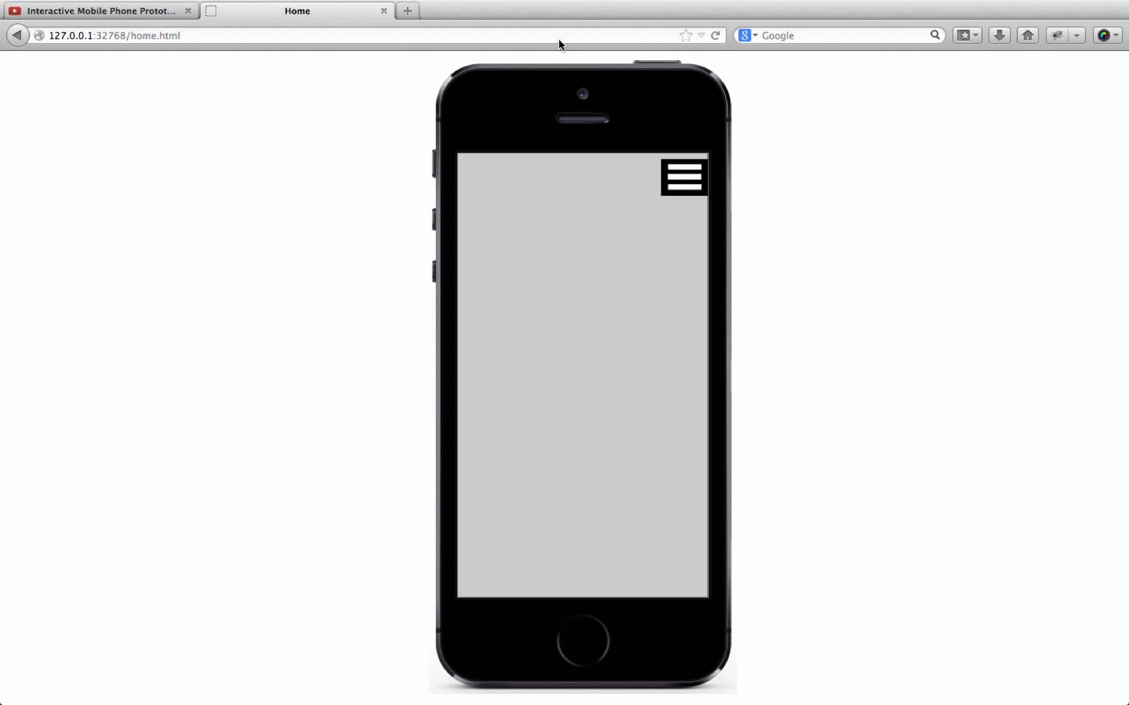
Try the prototype's slide-out menu, then start Publish HTML Files into the MenuMobile folder
left_click(681, 176)
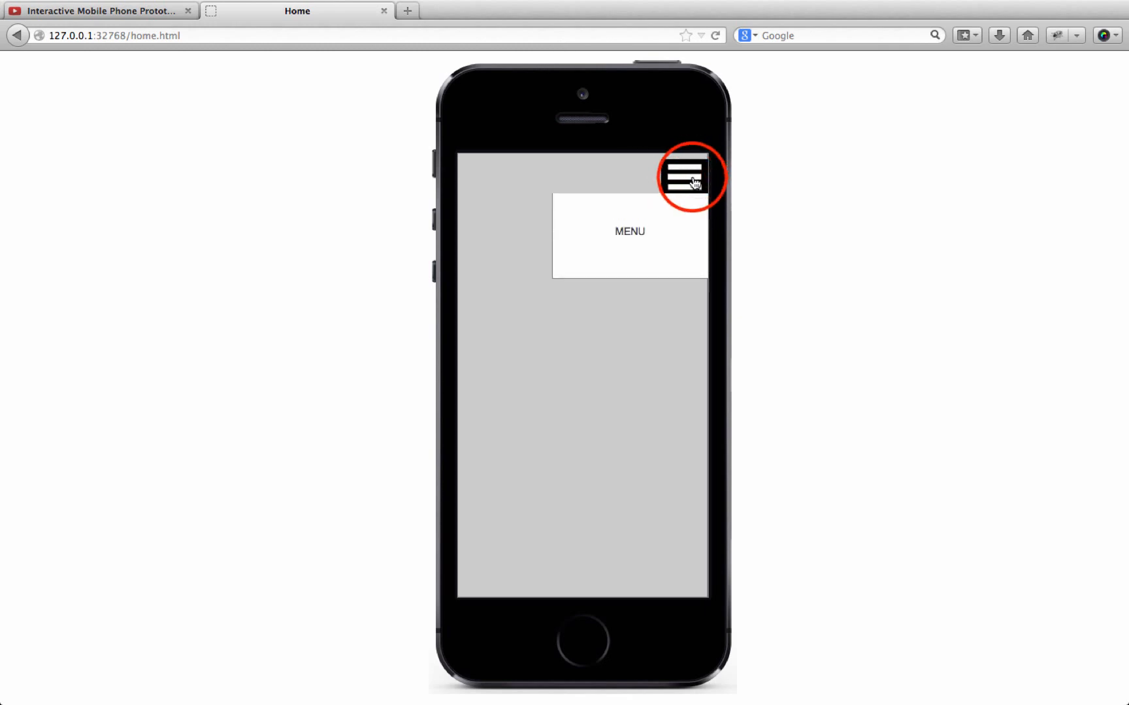
left_click(683, 176)
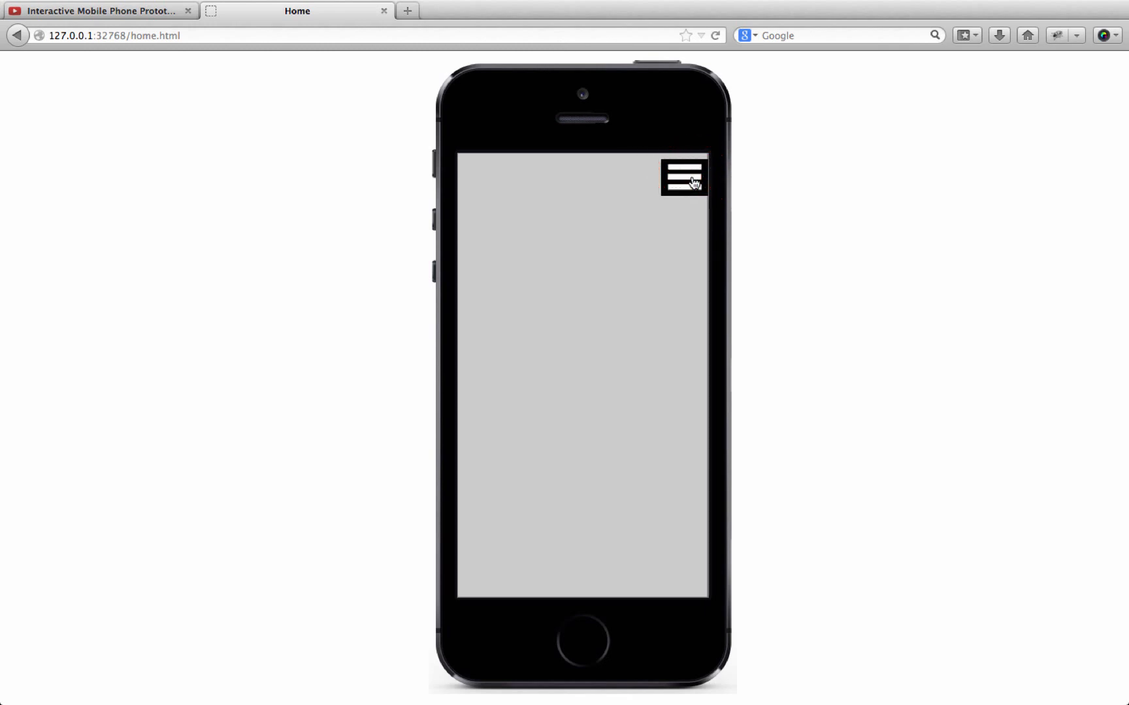
mouse_move(667, 141)
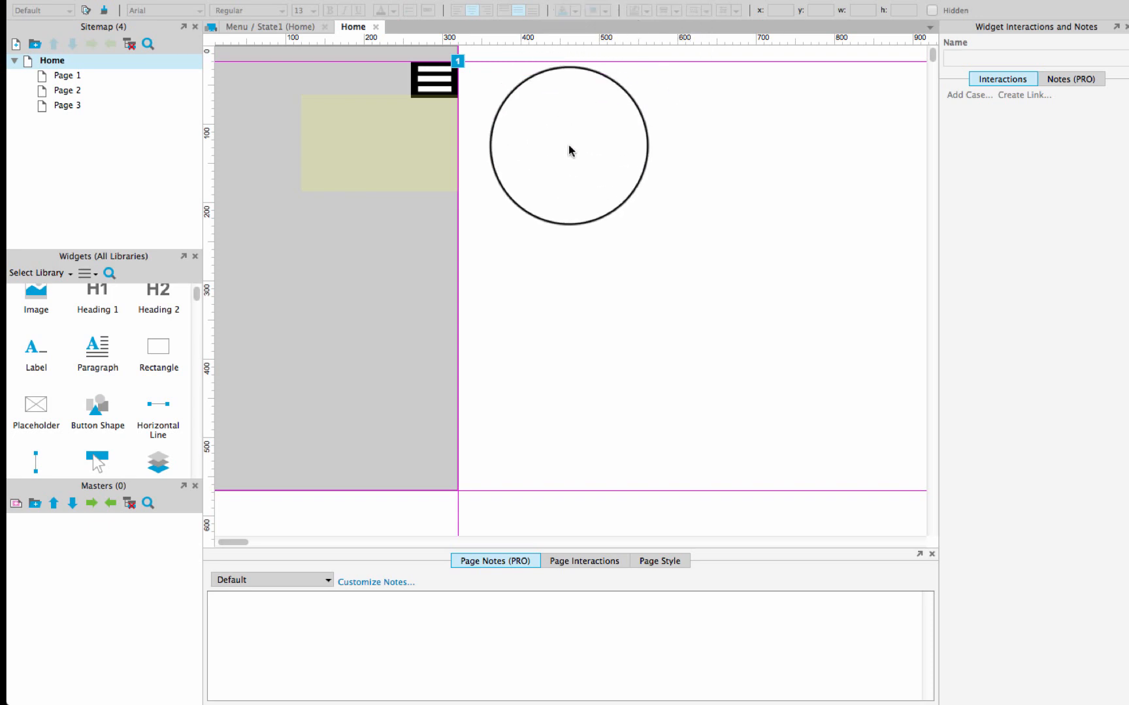
left_click(391, 9)
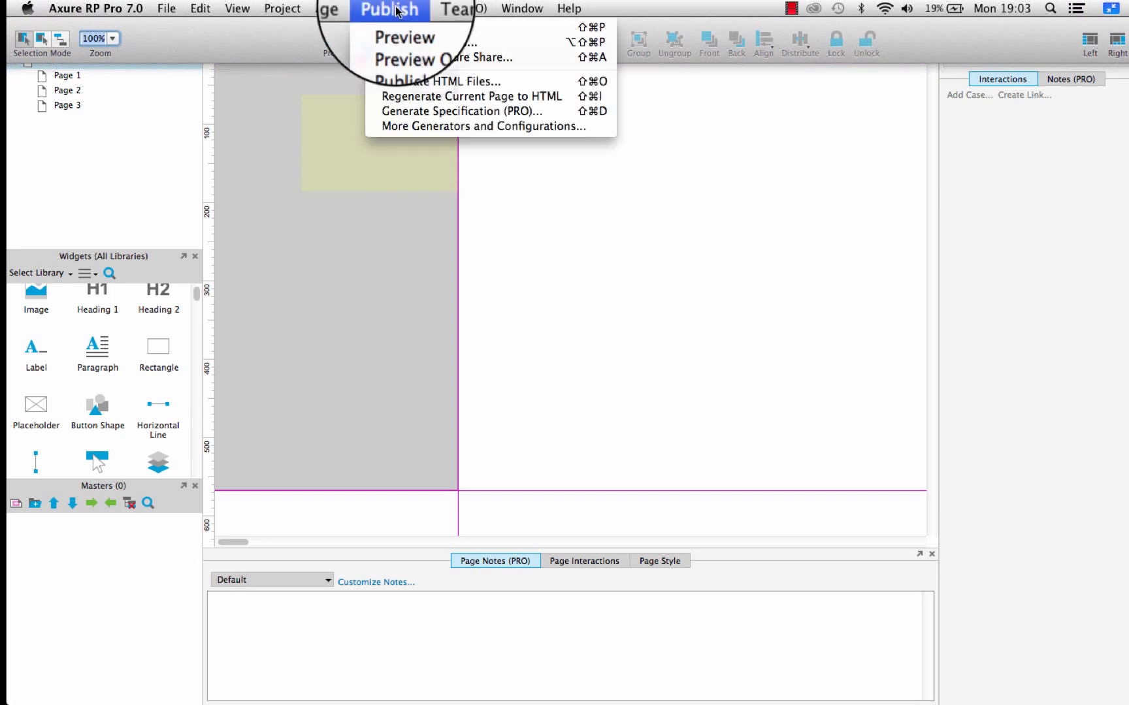
left_click(441, 81)
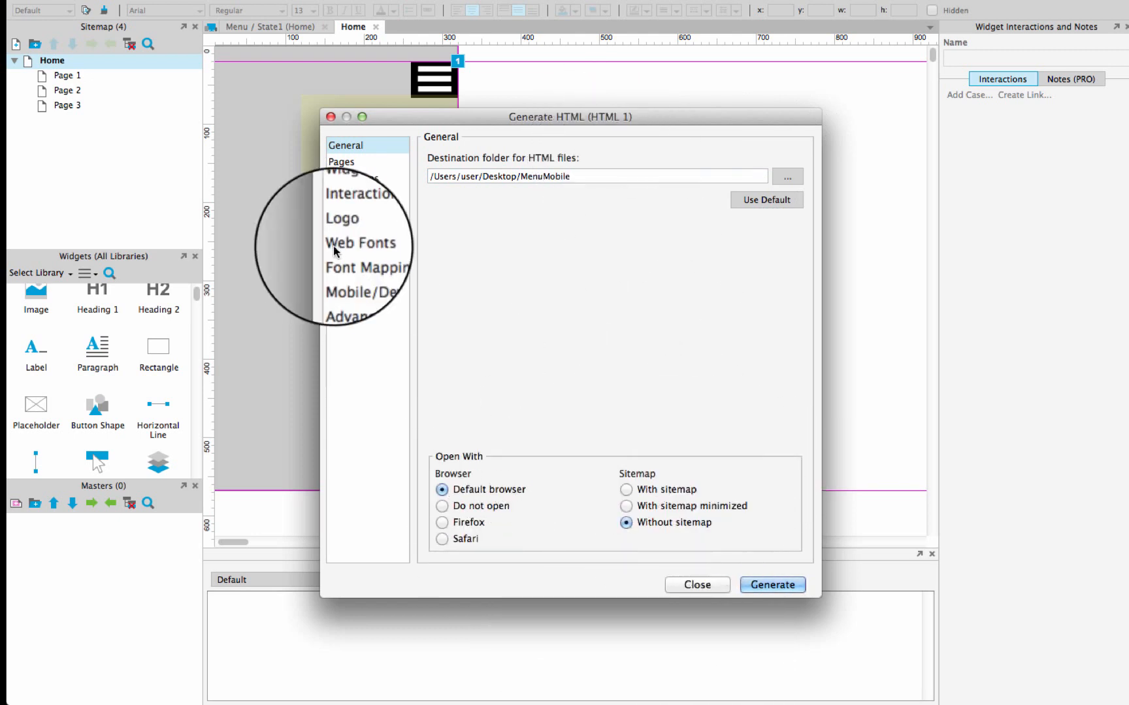
In Mobile/Device settings, include the viewport tag and auto-link phone numbers
left_click(363, 276)
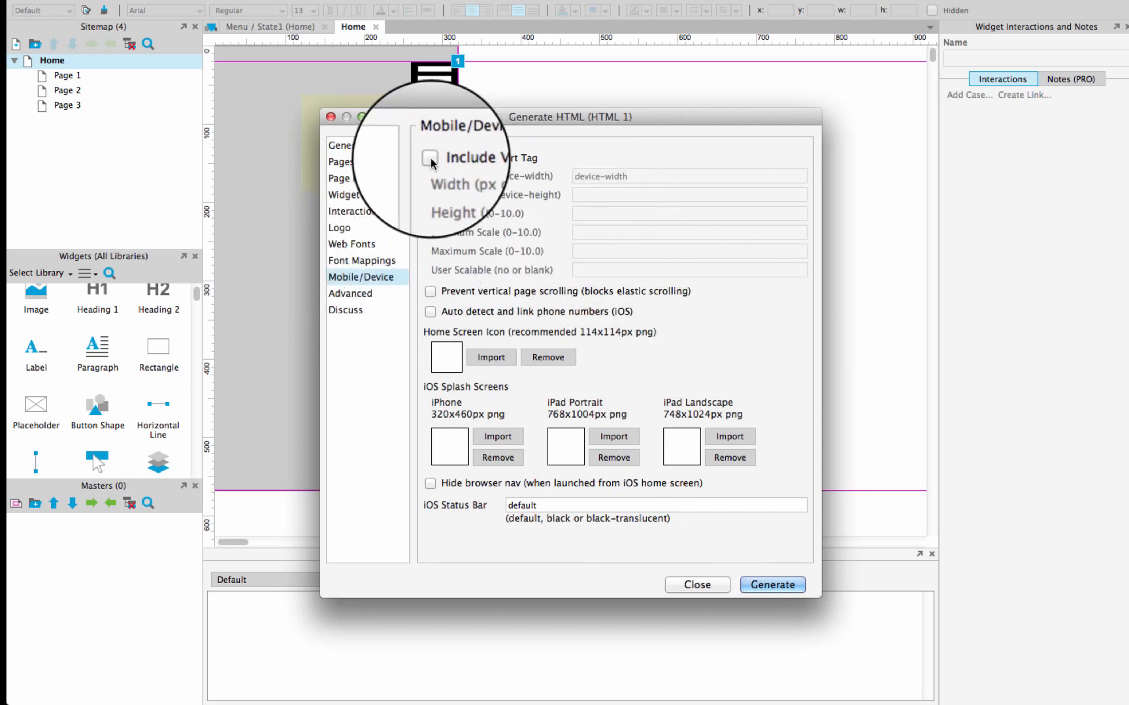
left_click(430, 158)
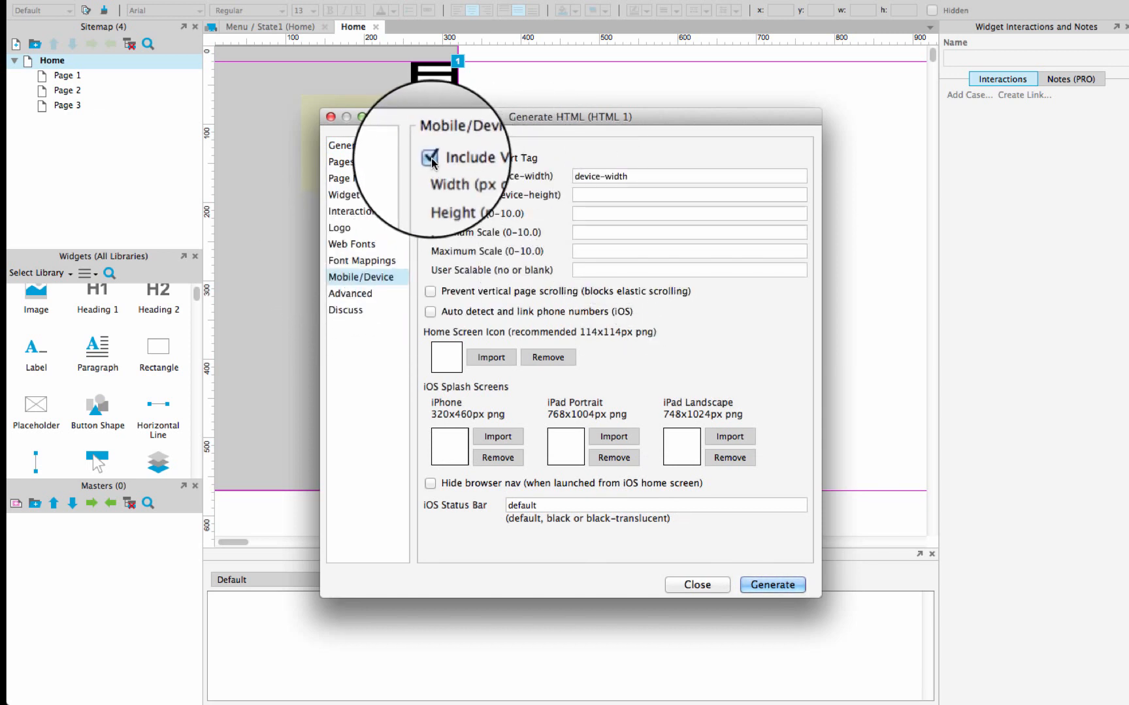
mouse_move(431, 322)
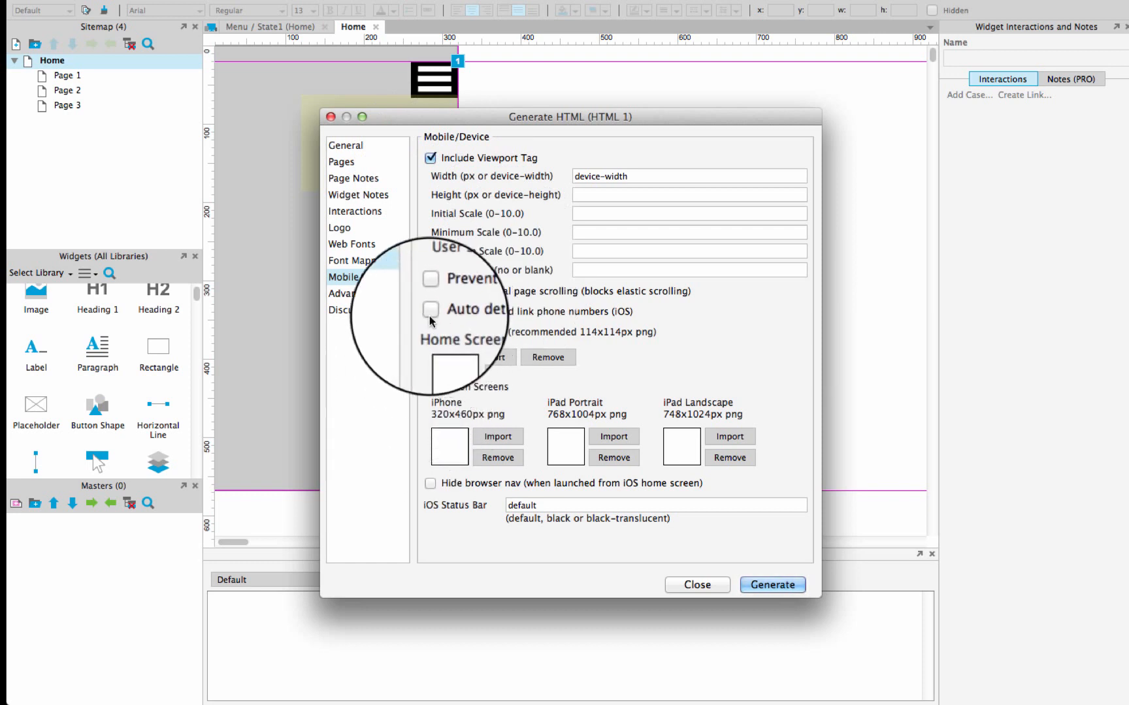
left_click(431, 311)
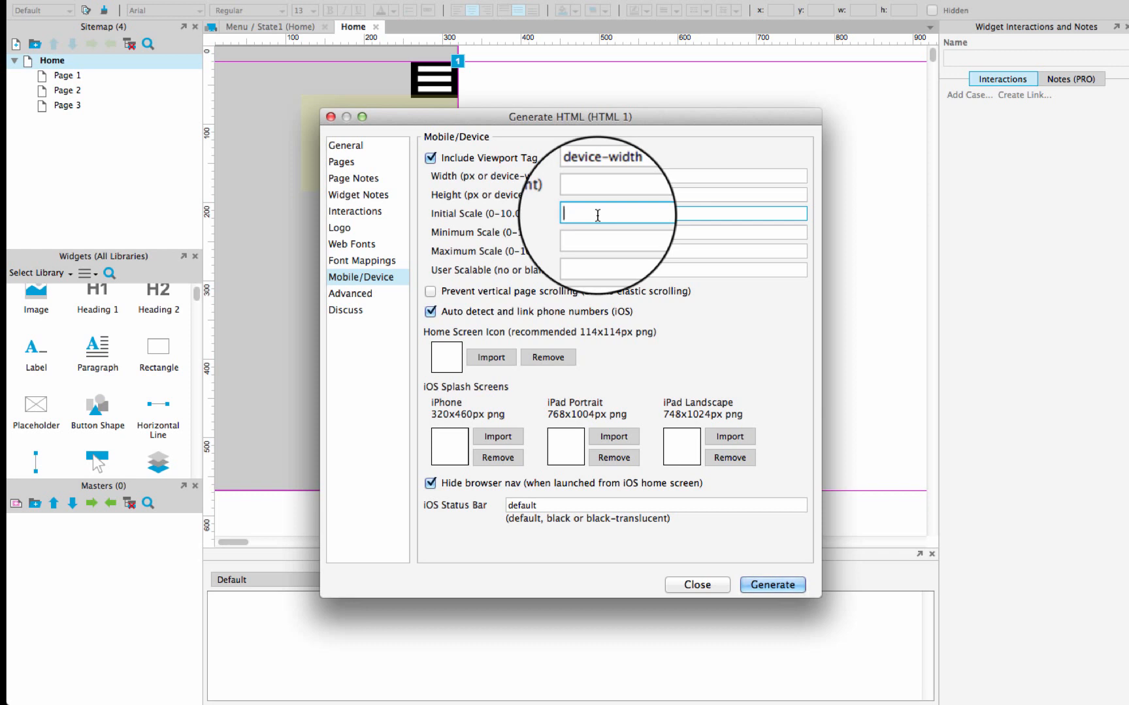
Set initial, minimum and maximum scale to 1.0, user scalable to no, and generate
type("1.0")
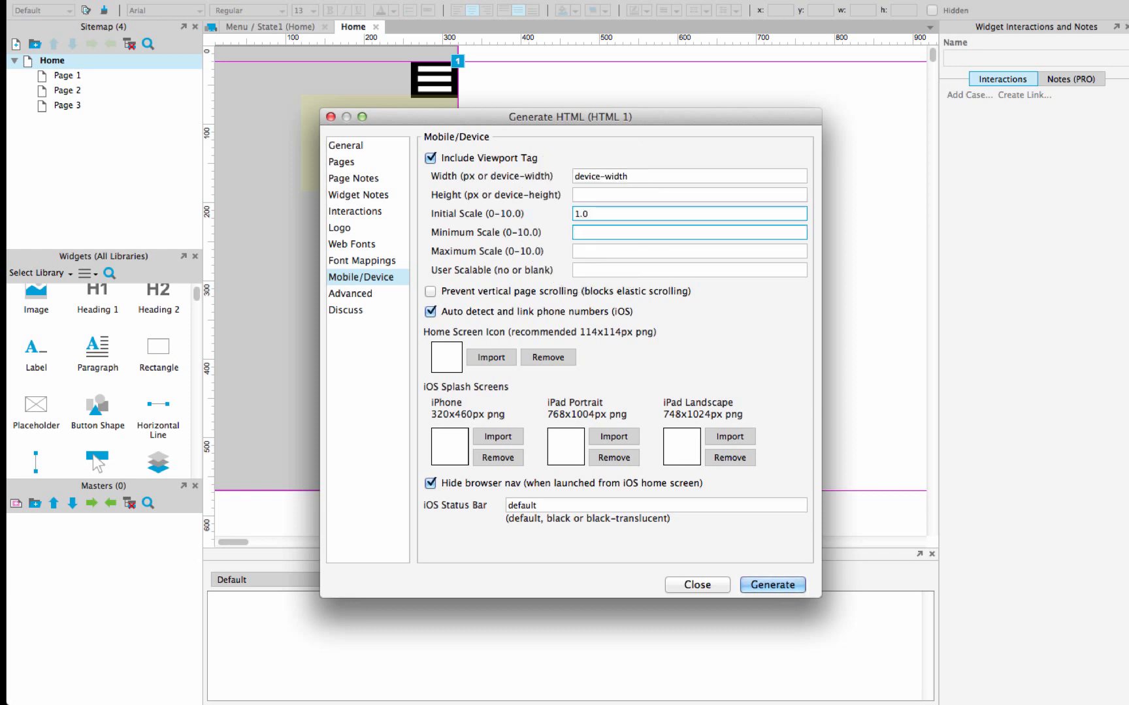
left_click(688, 232)
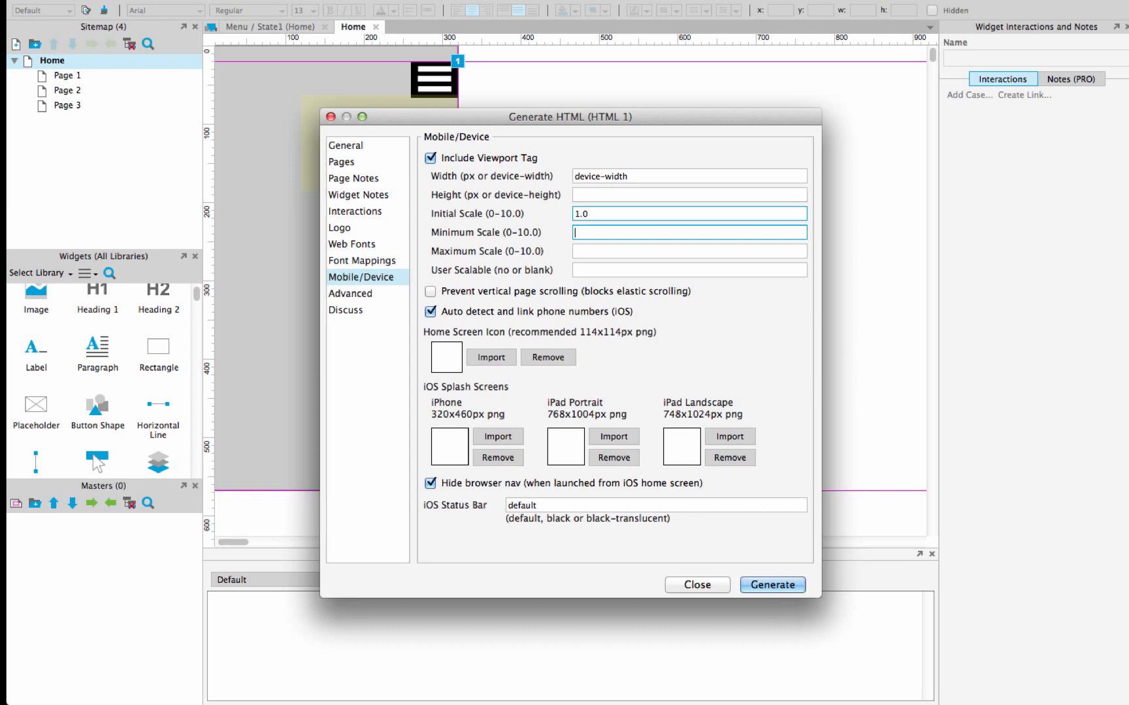
type("1.0")
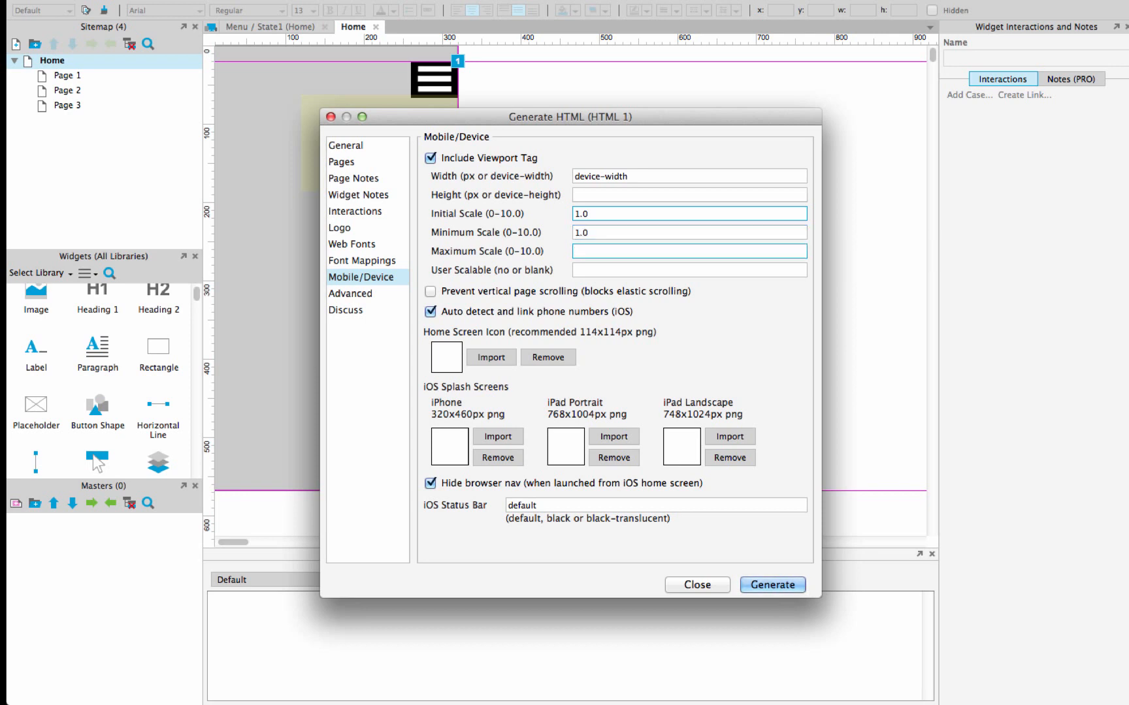
type("1.0")
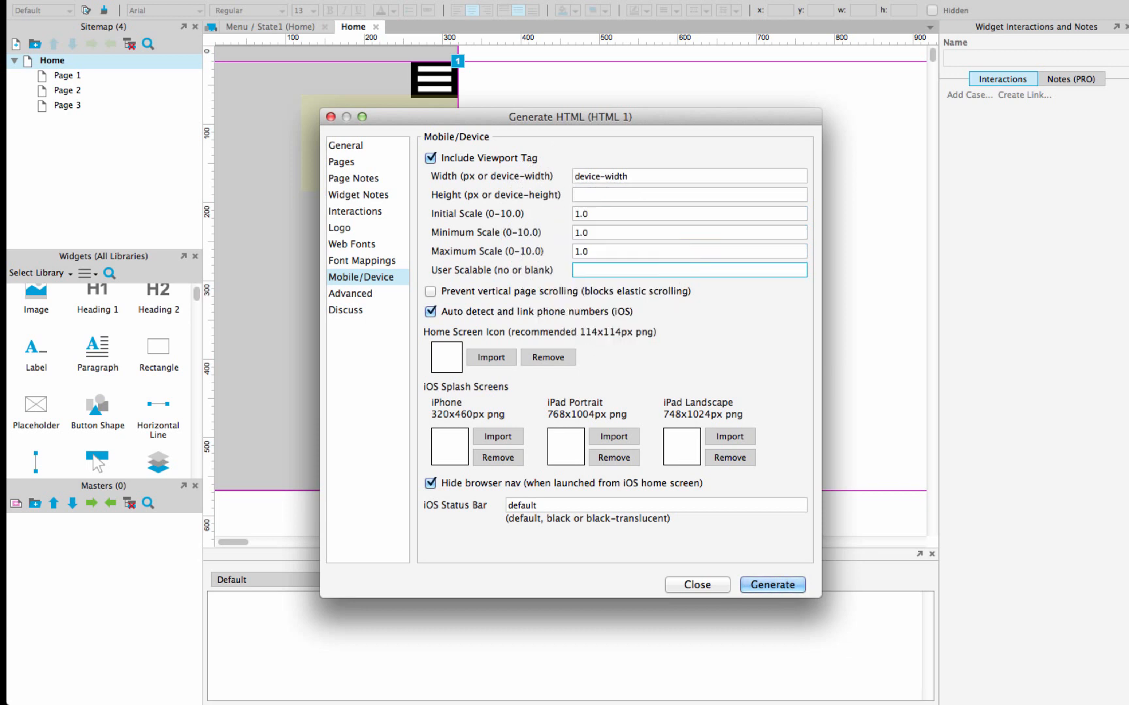
type("no")
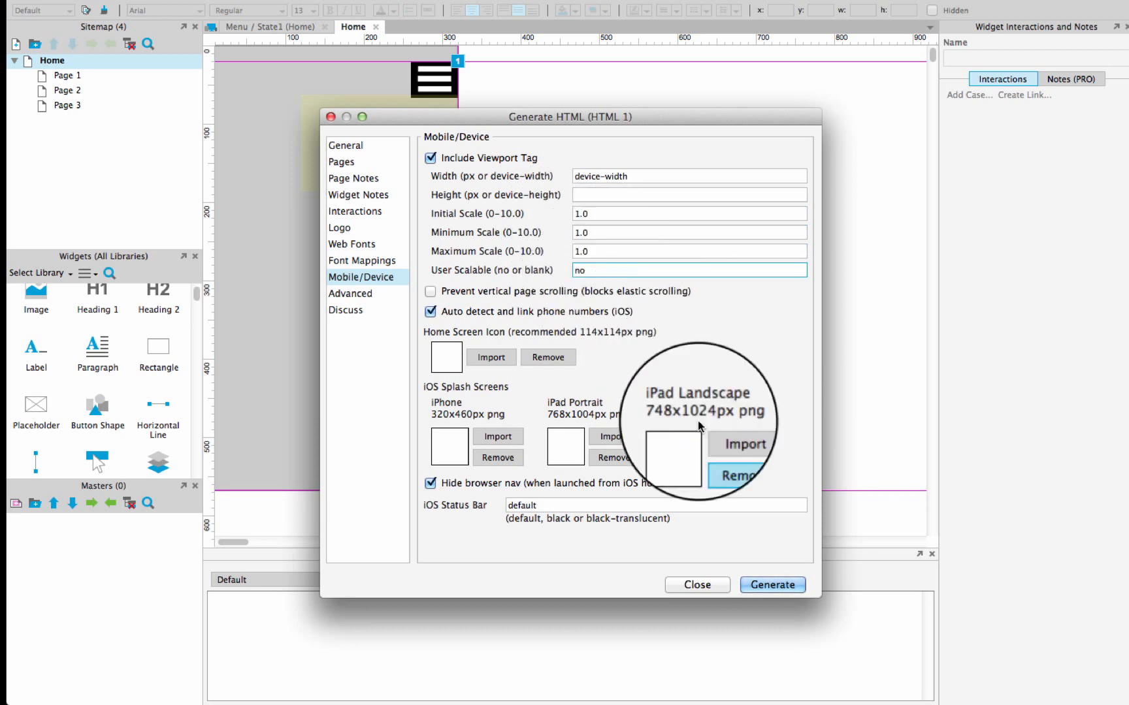
left_click(772, 584)
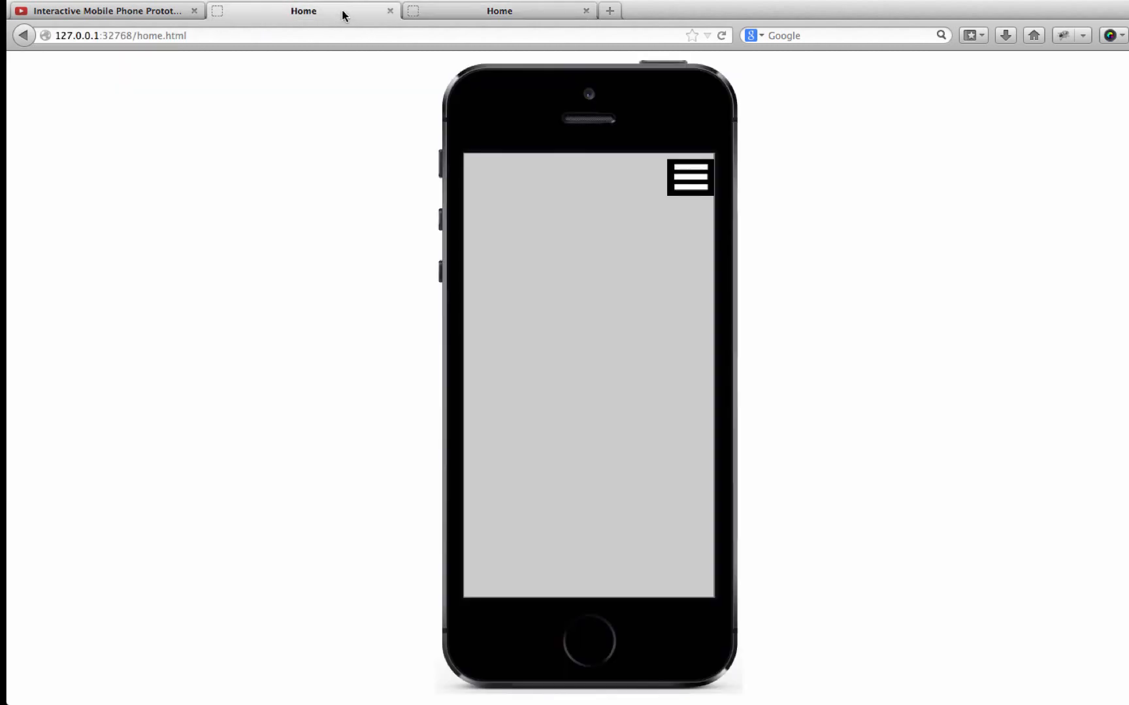
mouse_move(735, 229)
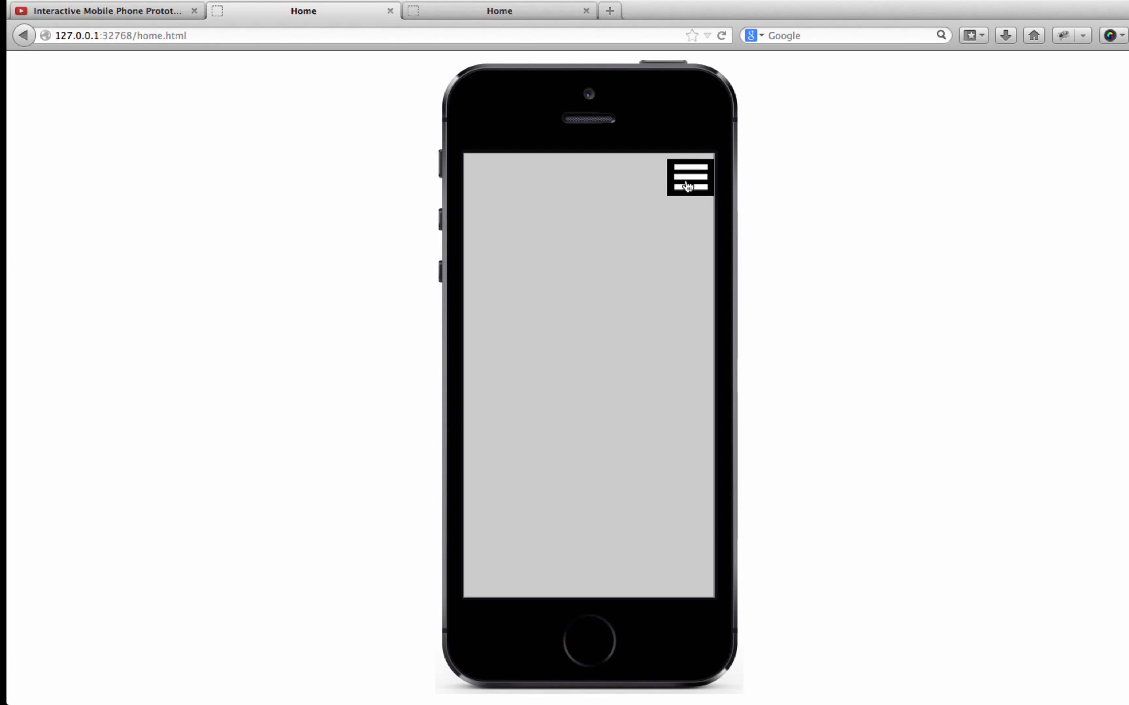
left_click(688, 175)
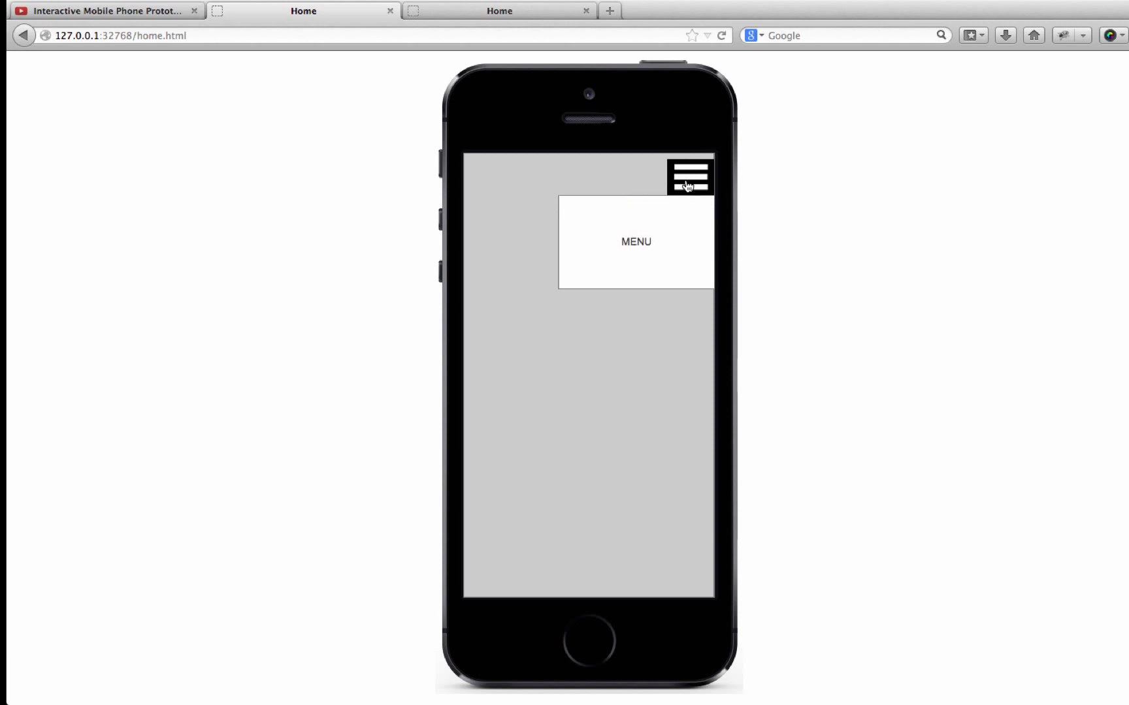
left_click(689, 176)
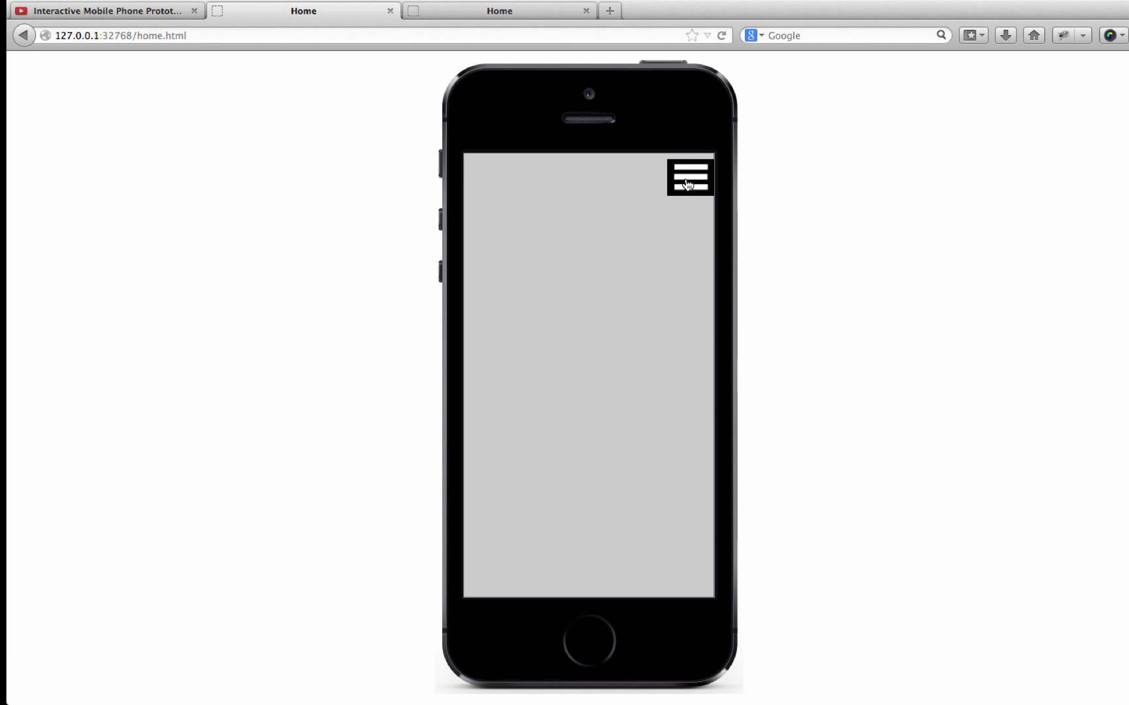
mouse_move(513, 68)
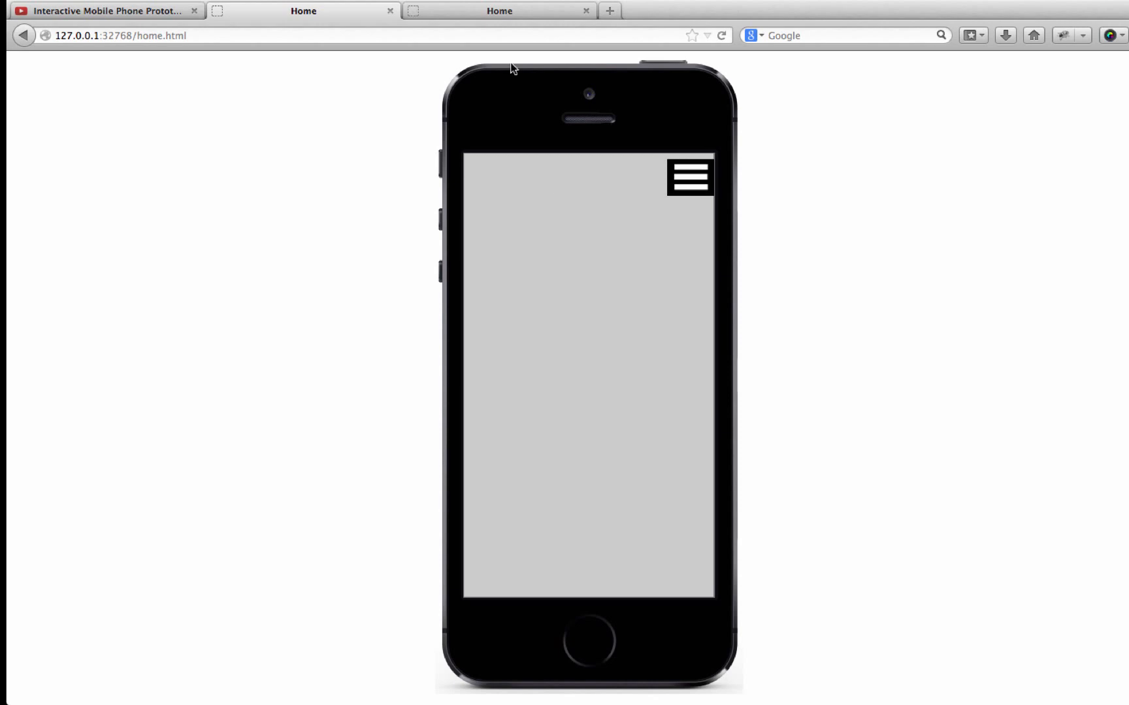